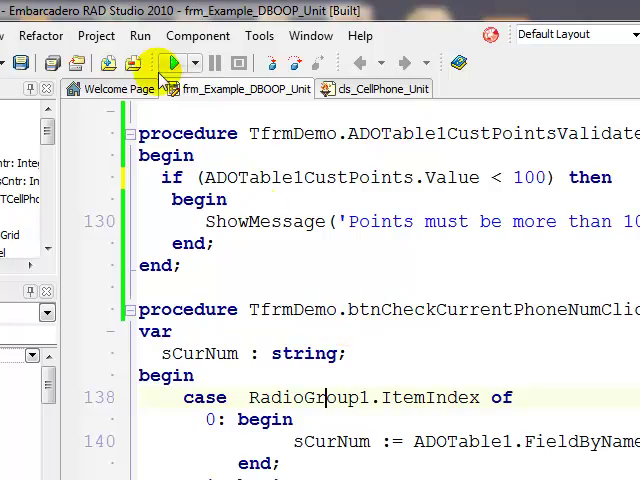
- Open the Orders table and view the Customers–Orders one-to-many relationship on CustNr
left_click(170, 63)
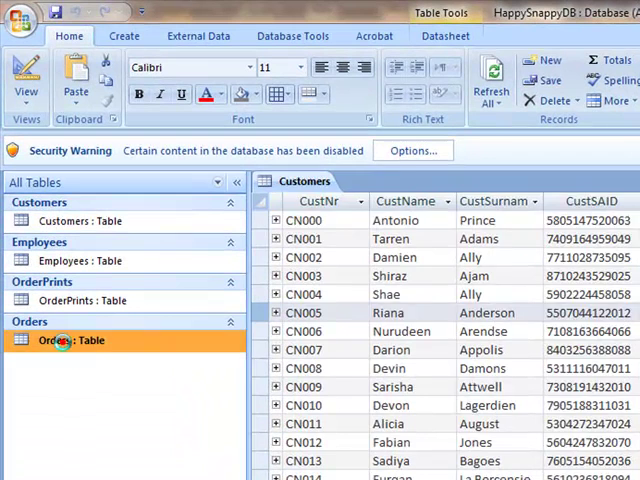
double_click(63, 340)
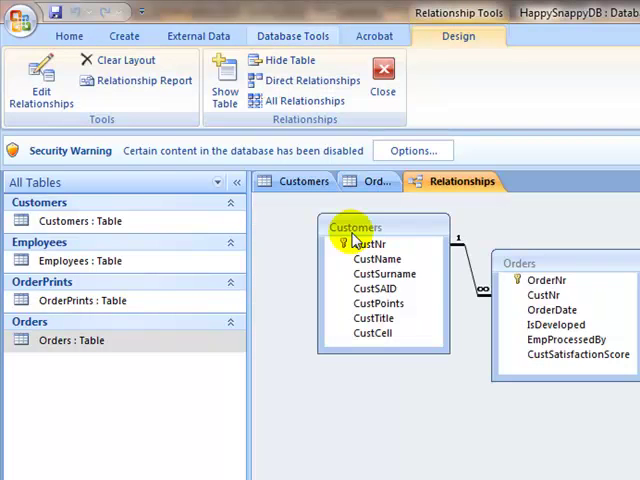
mouse_move(463, 245)
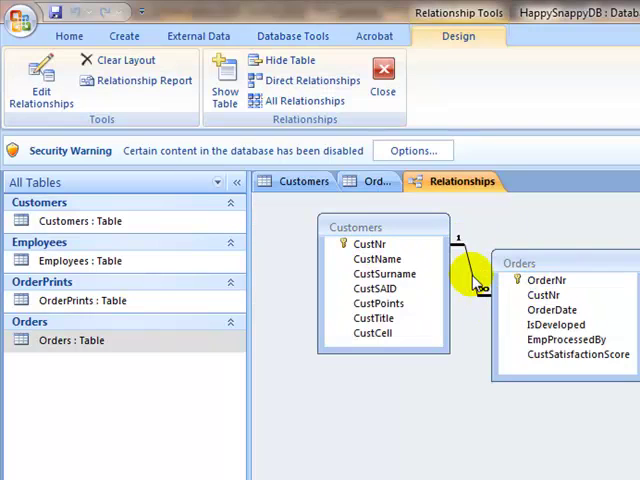
double_click(478, 285)
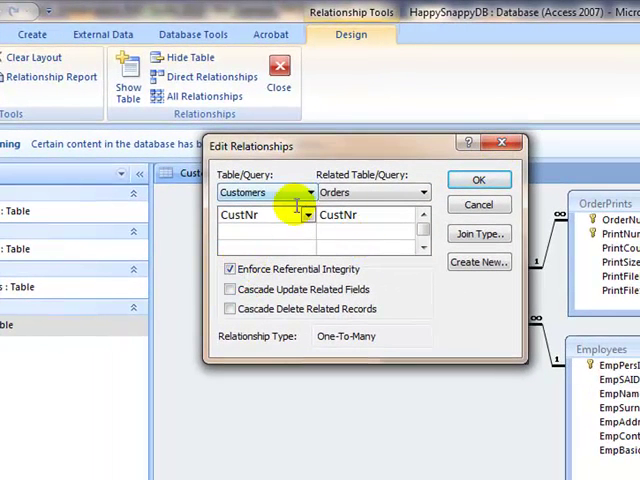
left_click(478, 180)
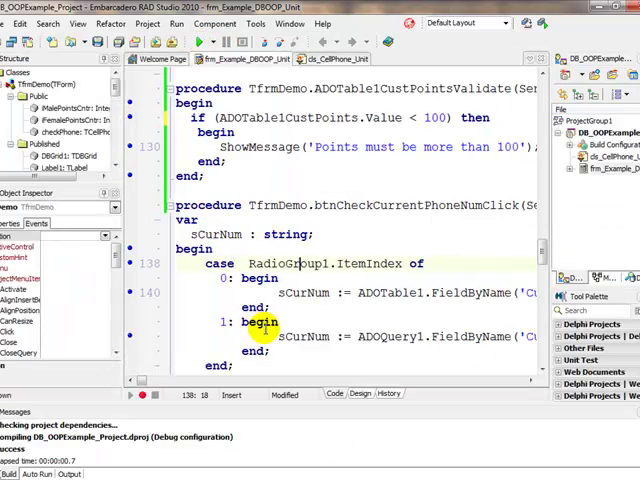
- In the form designer, set Button3's Caption property to 'Orders For Customer'
left_click(358, 393)
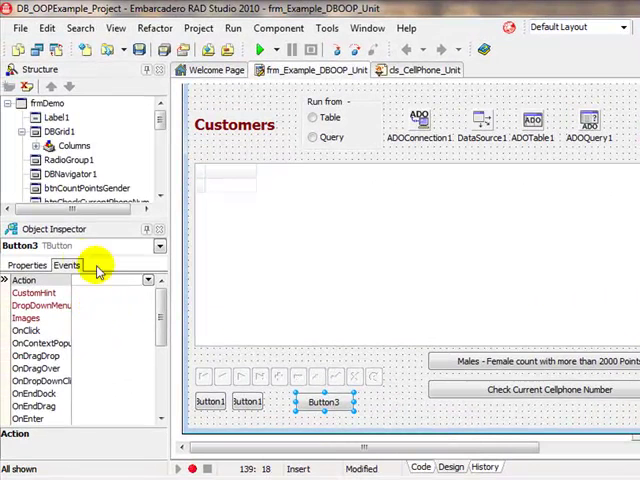
left_click(28, 264)
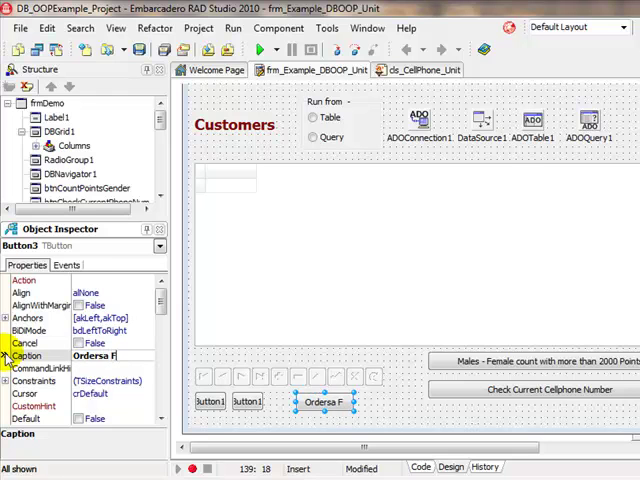
type("Orders For Customer")
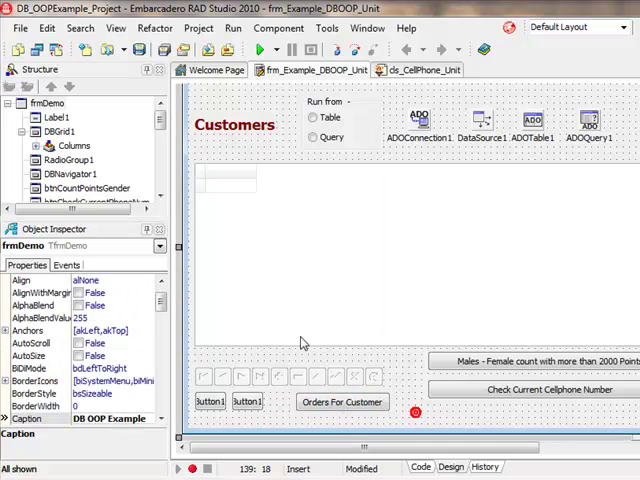
left_click(19, 28)
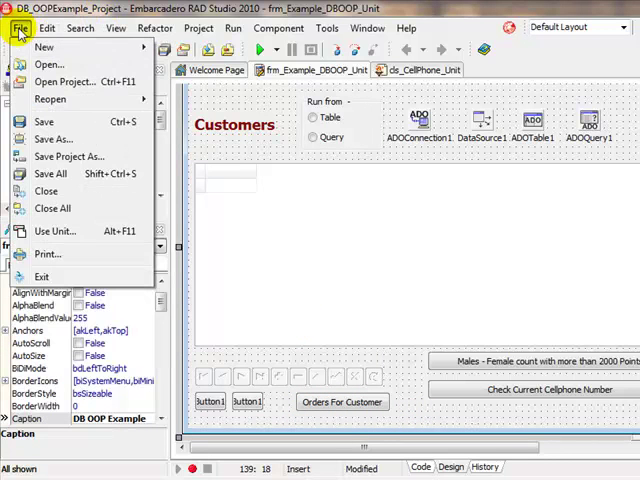
- Create a new Delphi form and save its unit as frmCustOrdersUnit
left_click(44, 47)
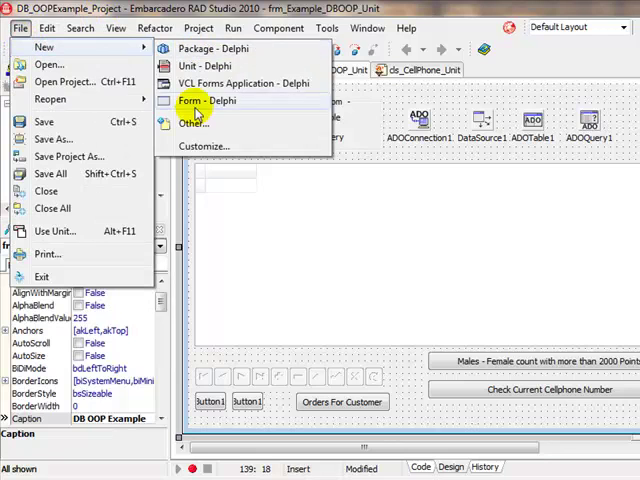
left_click(206, 100)
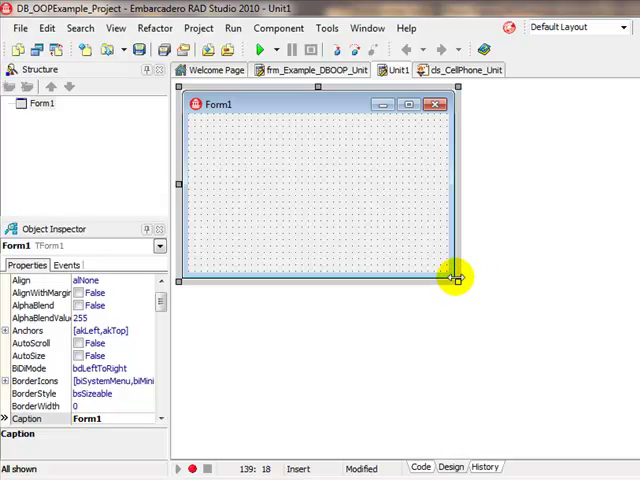
left_click(20, 28)
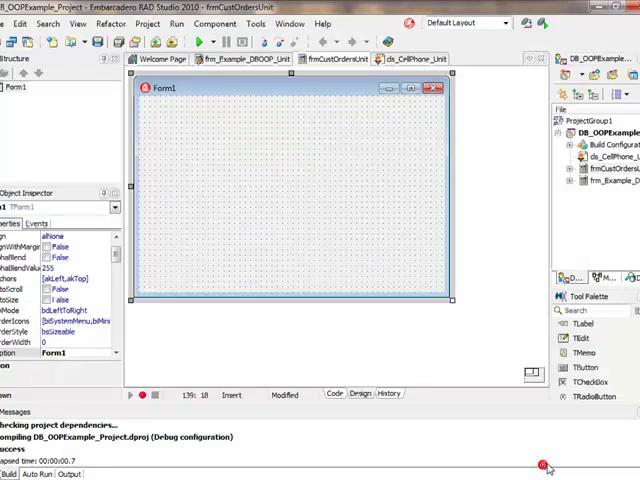
left_click(335, 393)
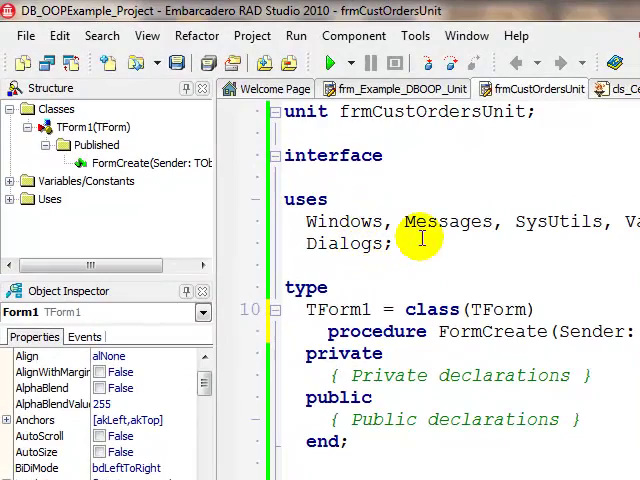
mouse_move(400, 88)
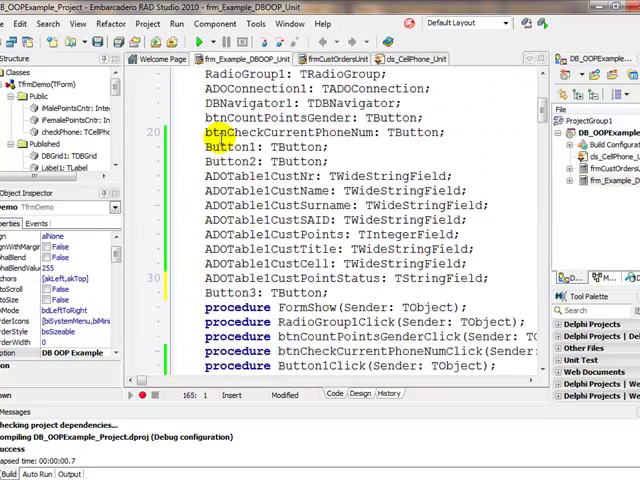
- Check the frm_Example_DBOOP_Unit unit name, then return to the frmCustOrdersUnit form
scroll("up", 3)
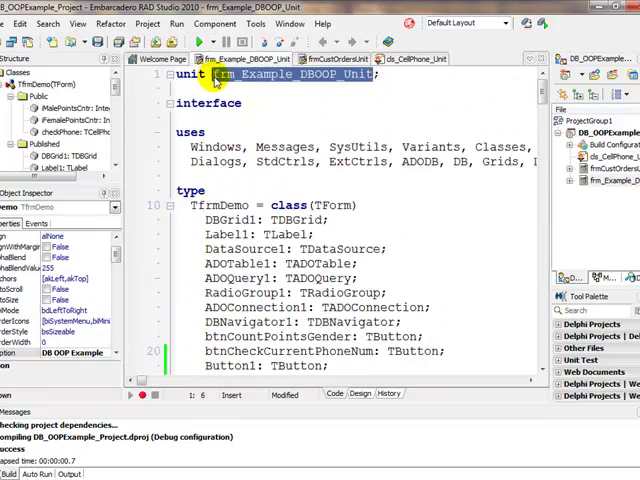
left_click(331, 59)
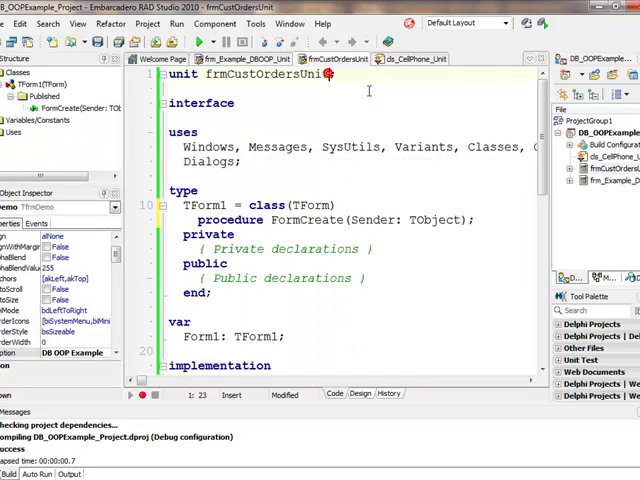
type("frm_Example_DBOOP_Unit")
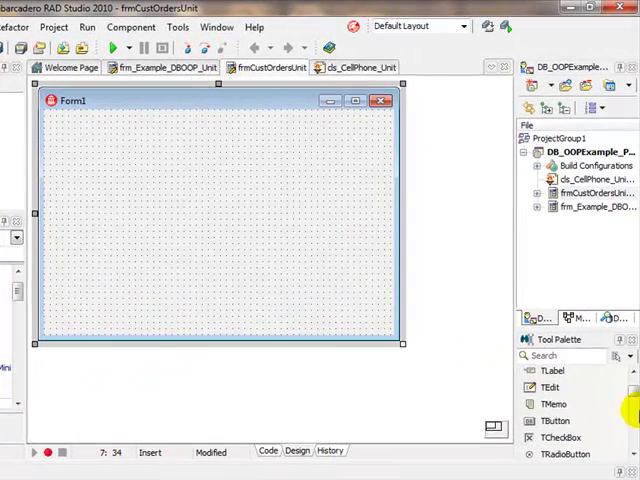
- Drop a TDBGrid and a TDBNavigator from Data Controls onto Form1
scroll("down", 3)
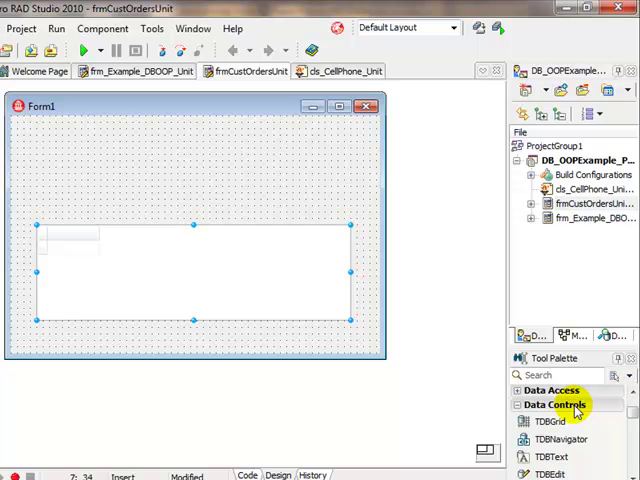
mouse_move(99, 200)
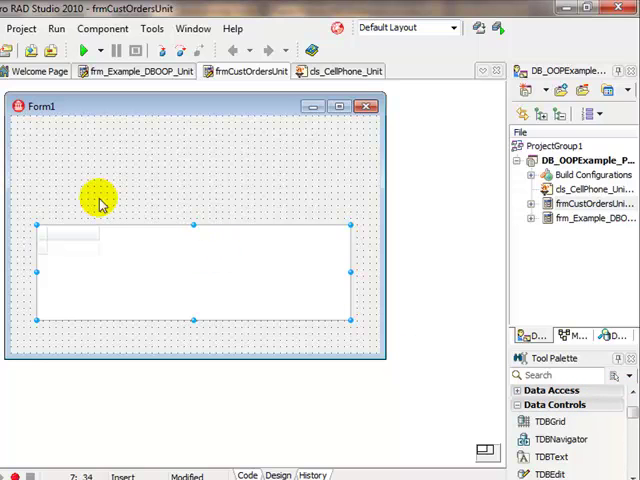
mouse_move(52, 148)
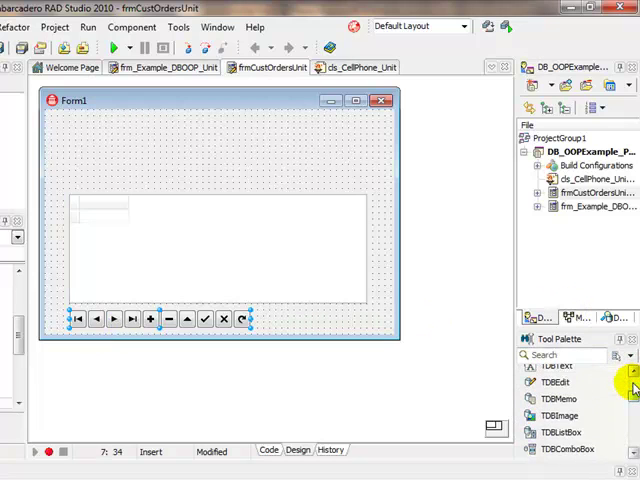
scroll("down", 3)
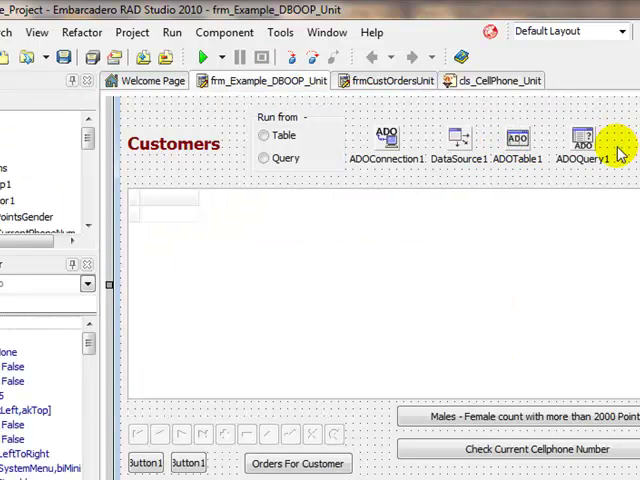
mouse_move(390, 81)
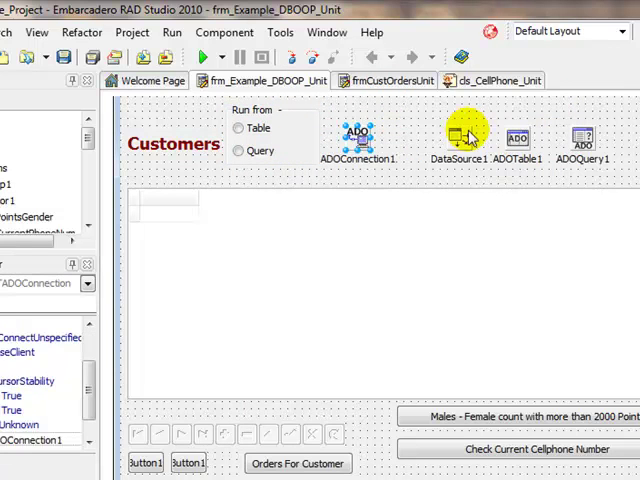
- Move the main form's ADO components together, selecting DataSource1 and ADOQuery1
left_click(465, 137)
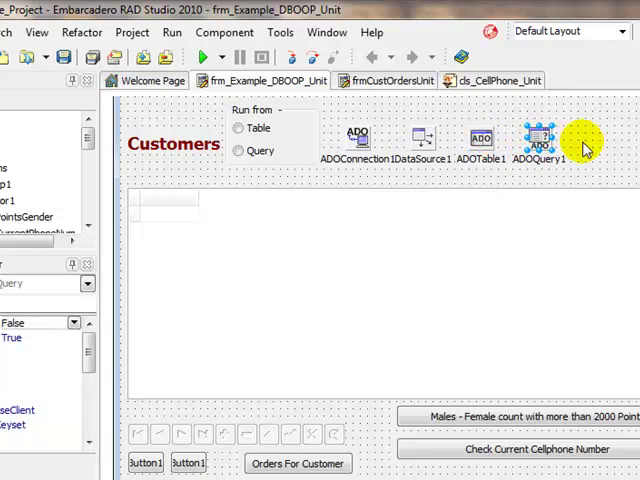
left_click(535, 140)
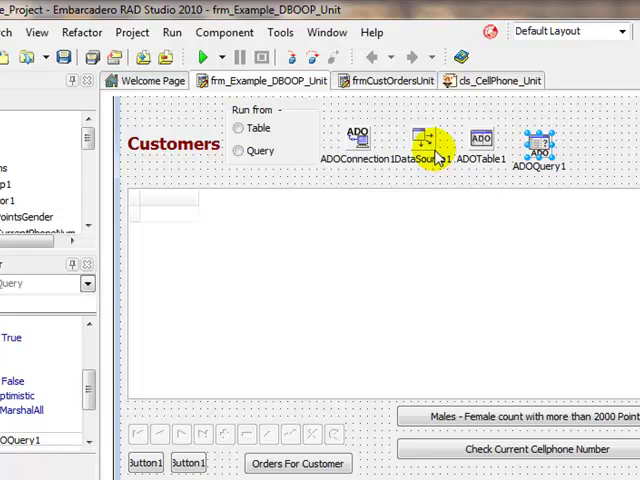
left_click(515, 80)
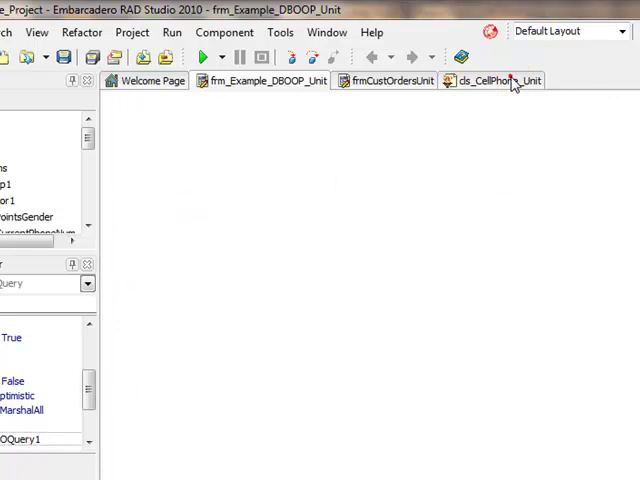
left_click(390, 81)
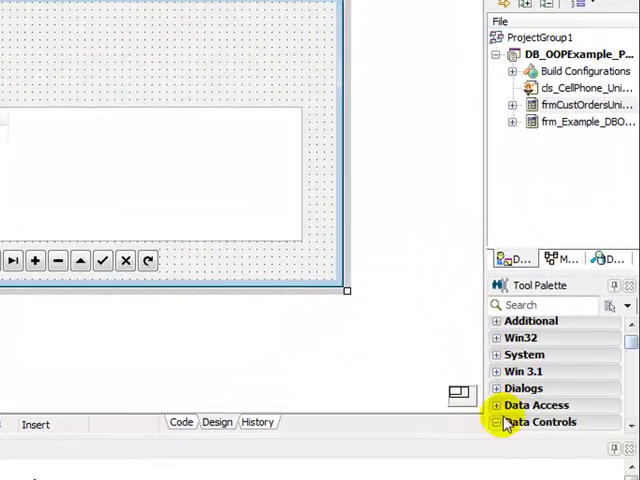
- Drop a TADOTable and TDataSource on Form1, connecting ADOTable1 to ADOConnection1
scroll("down", 3)
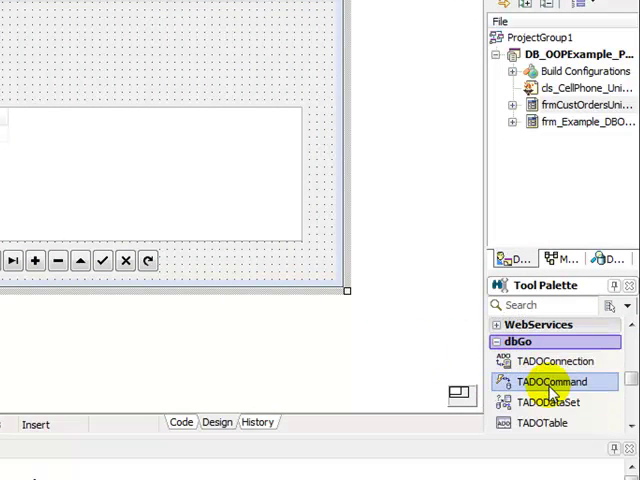
mouse_move(558, 382)
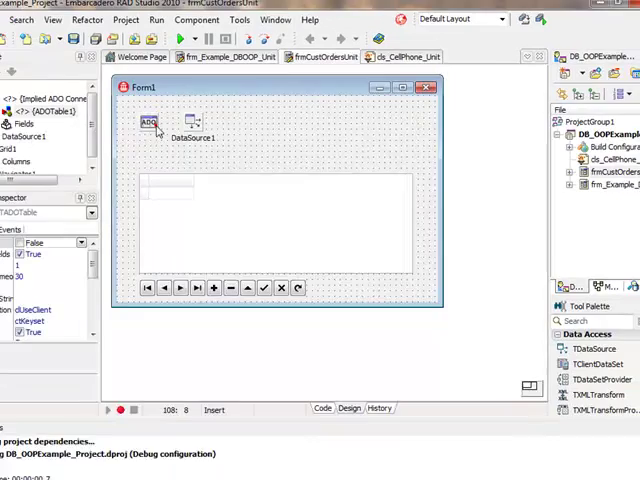
left_click(148, 122)
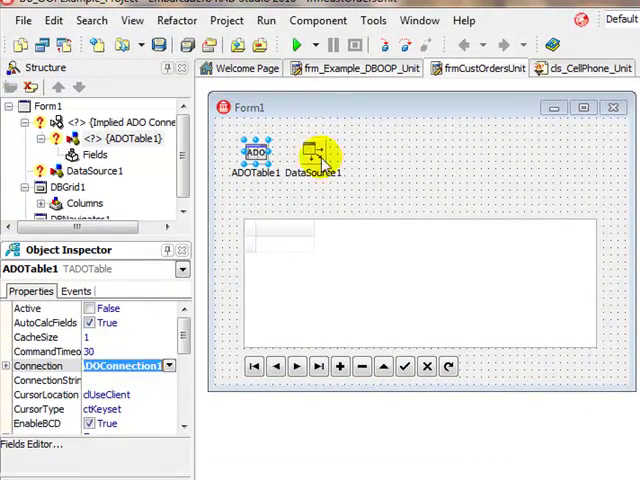
- Set DataSource1's DataSet property to ADOTable1
left_click(312, 152)
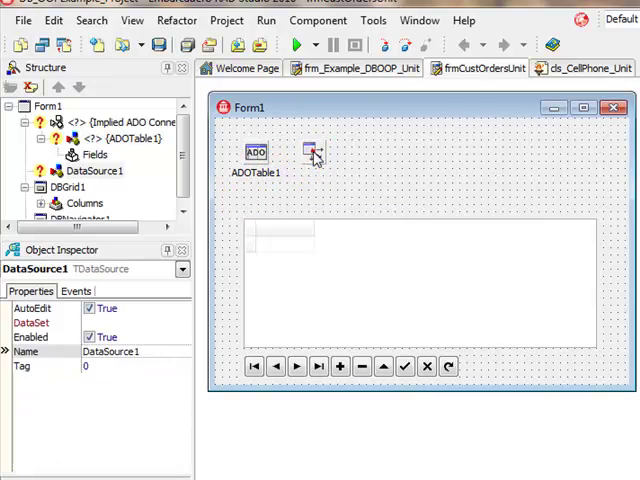
left_click(183, 322)
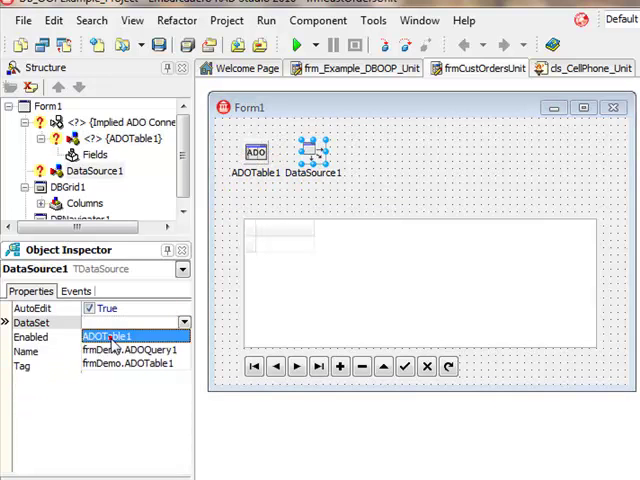
left_click(112, 322)
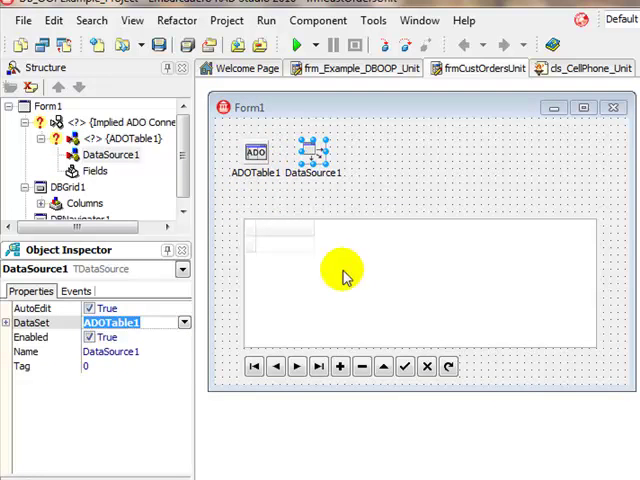
- Set DBGrid1's DataSource property to DataSource1
left_click(420, 290)
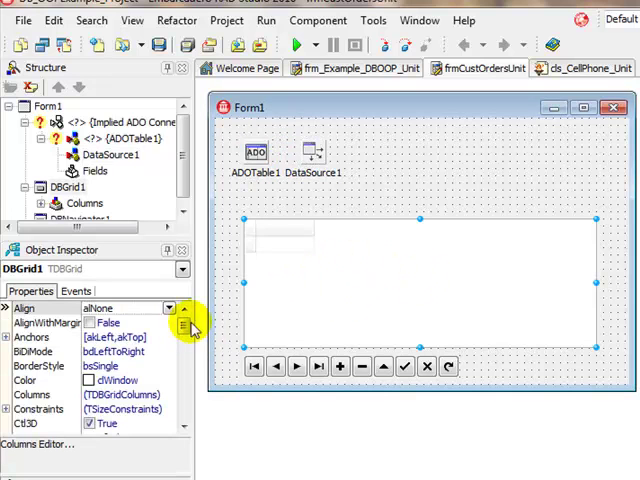
scroll("down", 3)
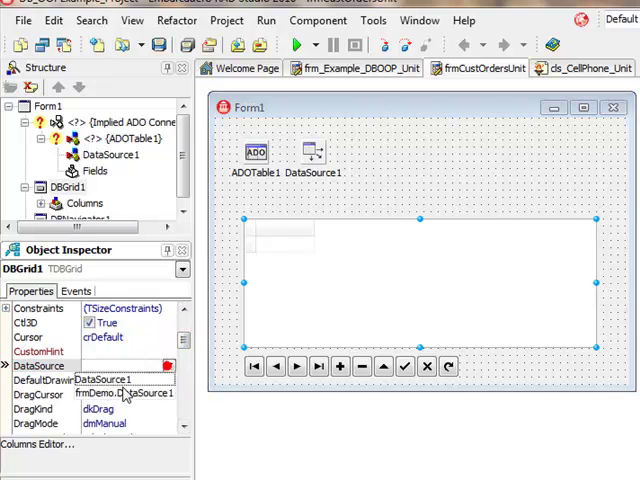
left_click(257, 151)
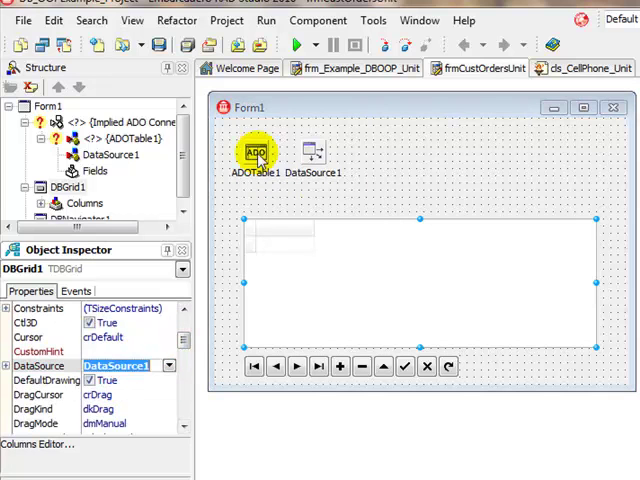
left_click(256, 152)
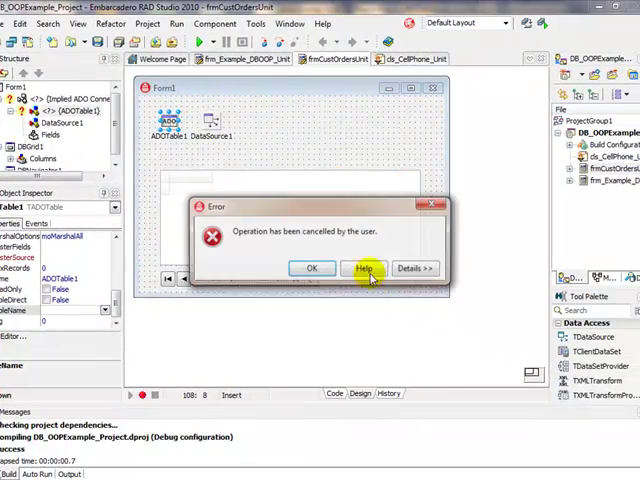
- Dismiss the error, inspect the Customers form's ADOConnection1, then the orders form's ADOTable1
left_click(311, 268)
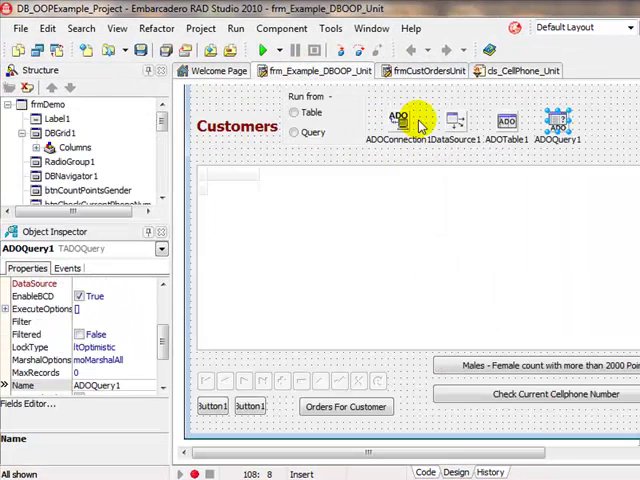
left_click(401, 120)
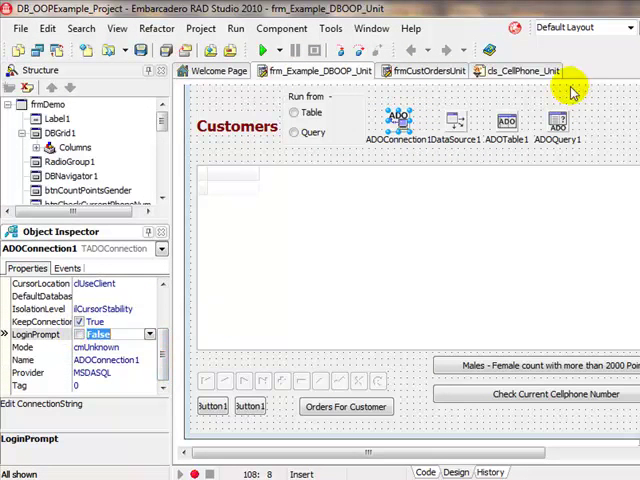
left_click(422, 70)
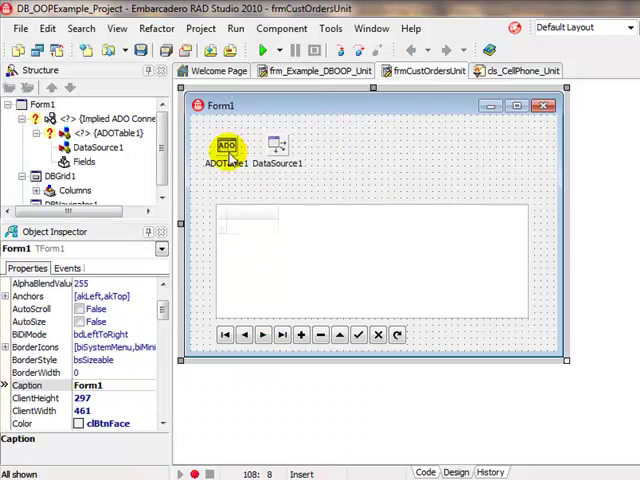
left_click(225, 148)
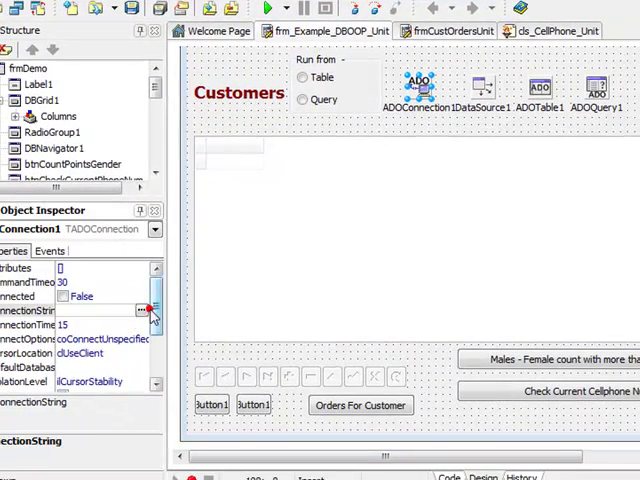
- Build ADOConnection1's connection string to use C:\AppData\HappySnappyDB.mdb and confirm it
left_click(143, 310)
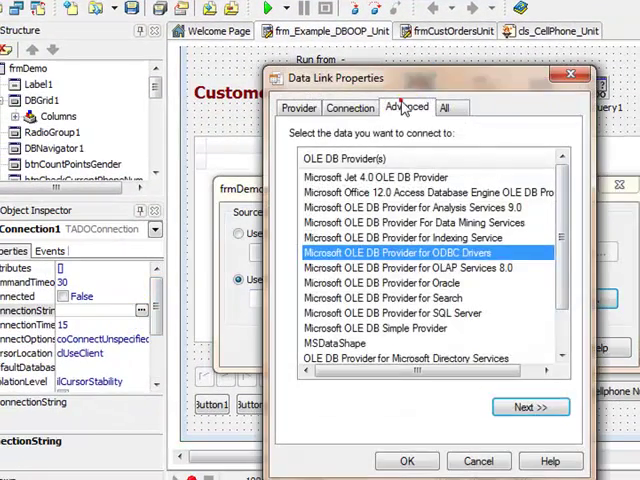
left_click(384, 177)
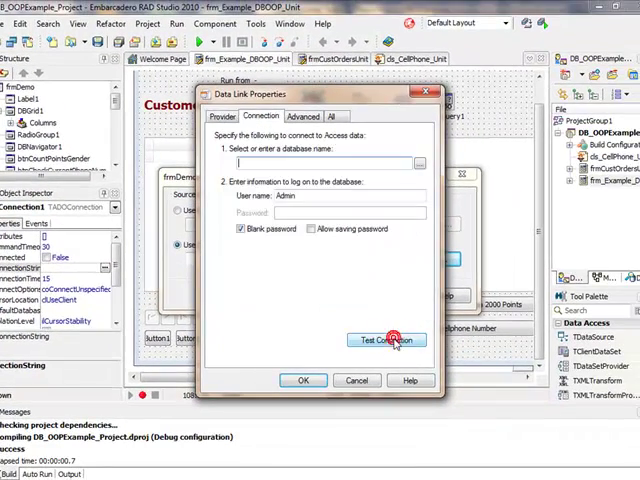
left_click(421, 162)
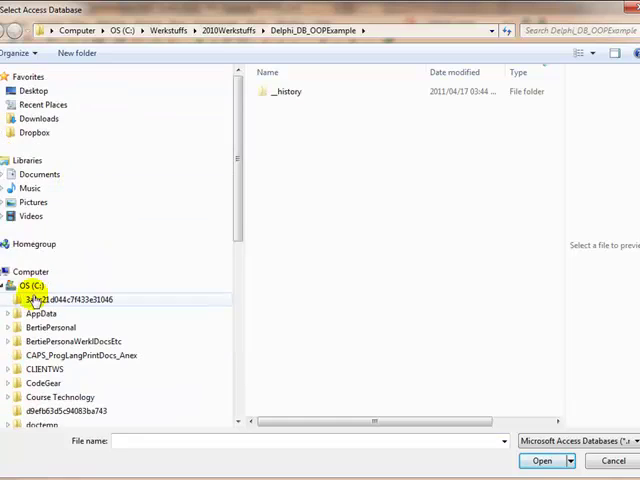
left_click(43, 313)
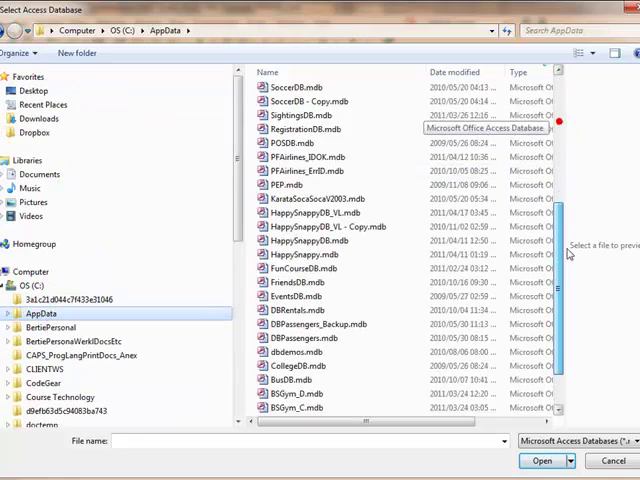
scroll("down", 3)
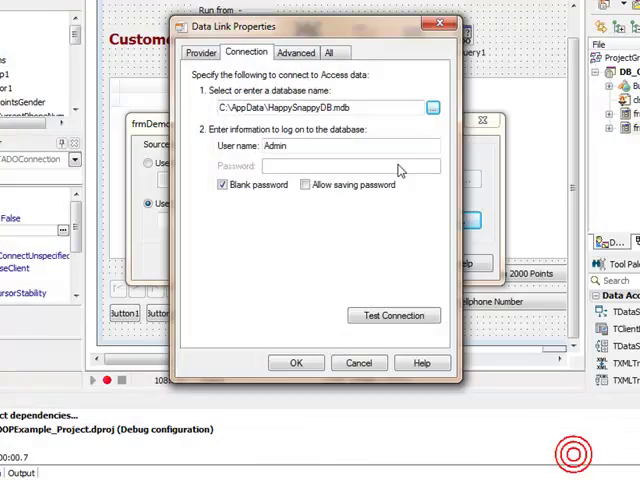
left_click(393, 315)
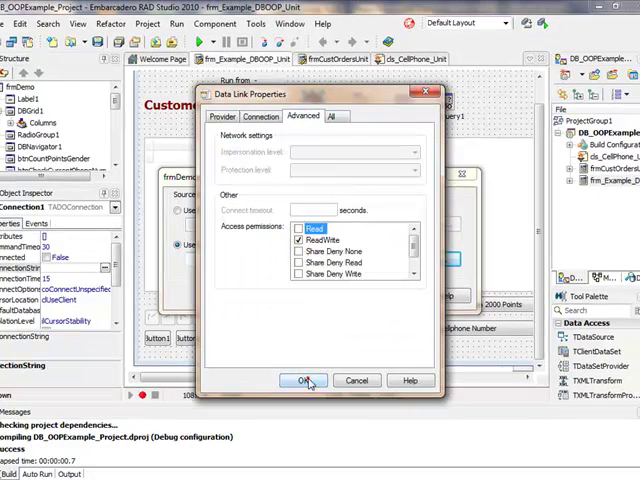
left_click(305, 380)
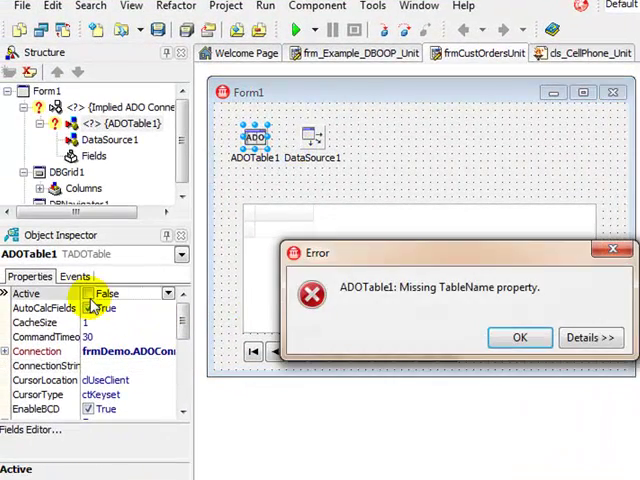
- Dismiss the Missing TableName error and set ADOTable1's TableName to the Orders table
left_click(519, 337)
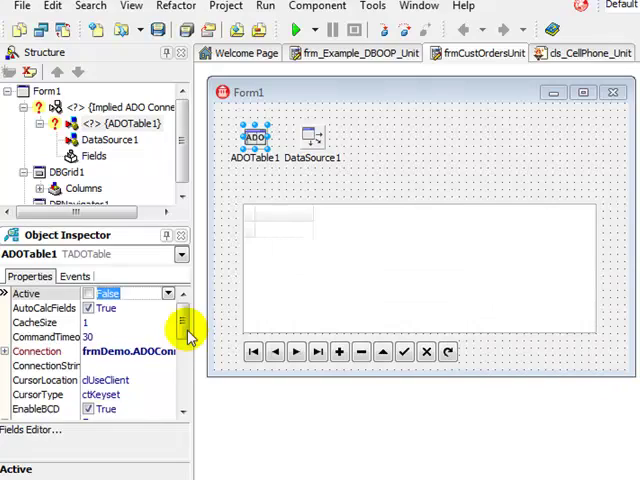
left_click(168, 394)
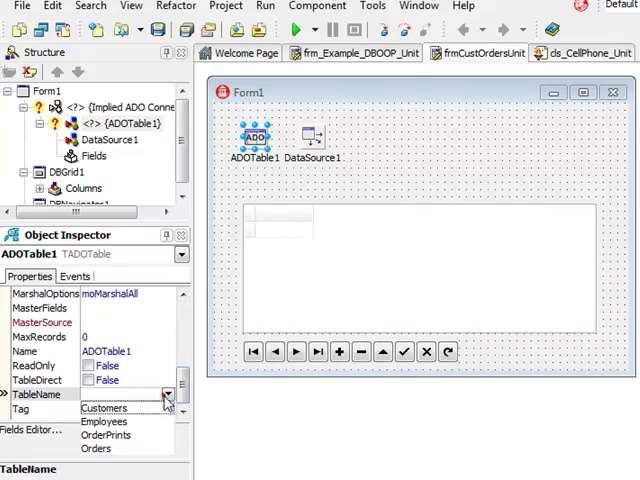
left_click(94, 435)
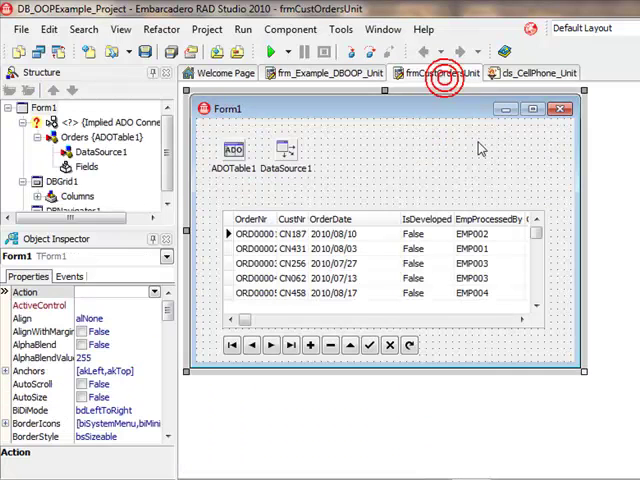
mouse_move(157, 325)
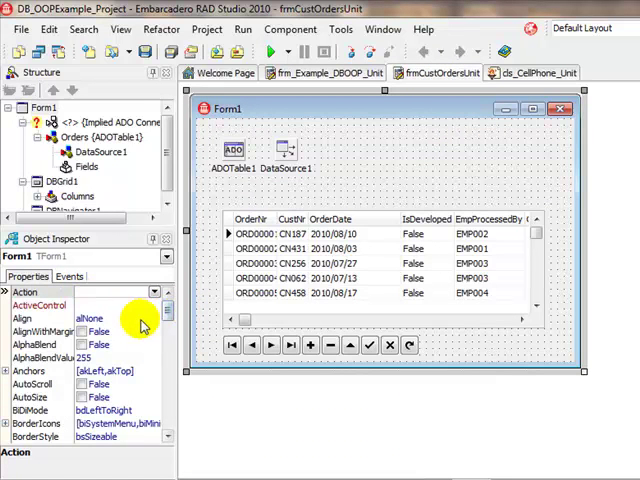
- Change Form1's Name property to frmOrders in the Object Inspector
scroll("down", 3)
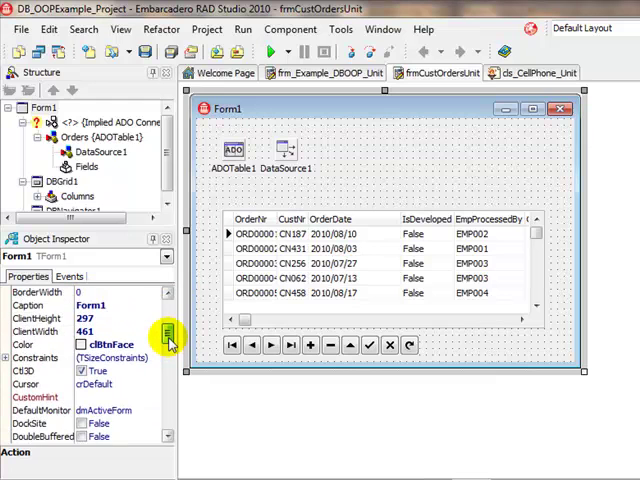
scroll("down", 3)
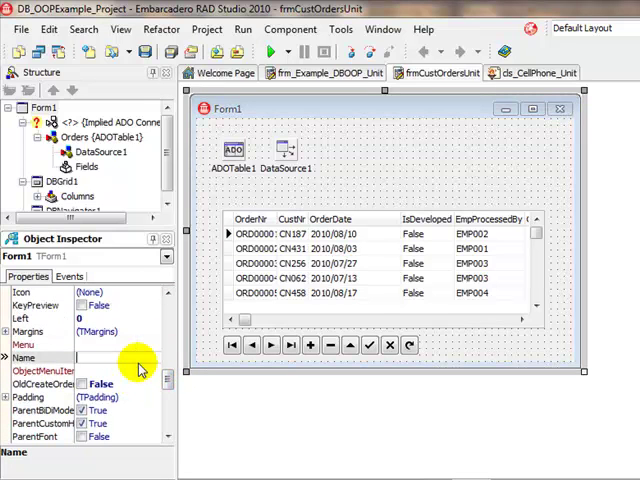
type("frmOrders")
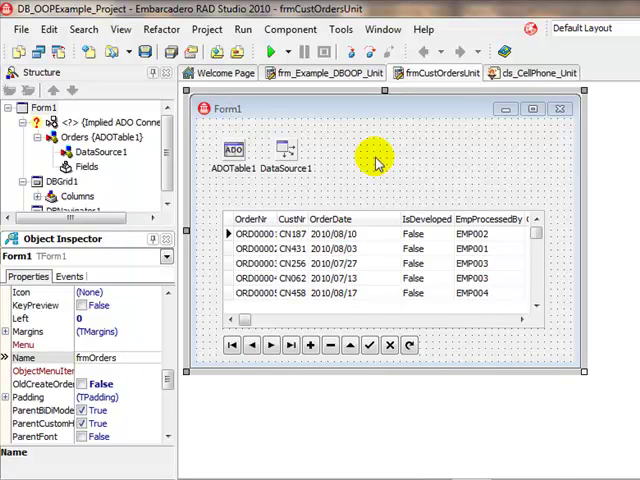
left_click(325, 72)
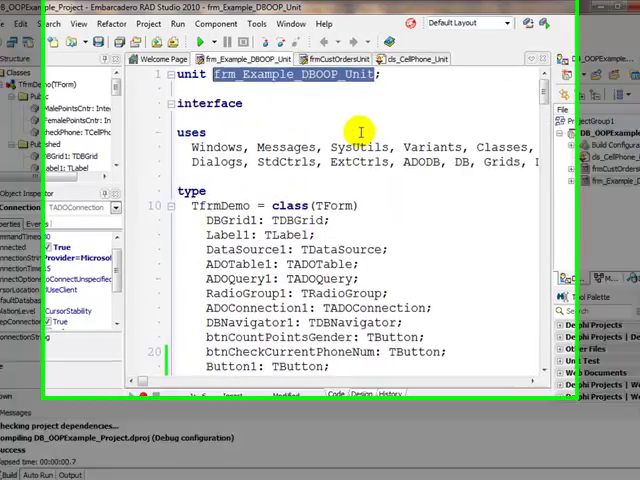
- View frmCustOrdersUnit's source code, then return to frm_Example_DBOOP_Unit's Button3Click procedure
left_click(352, 393)
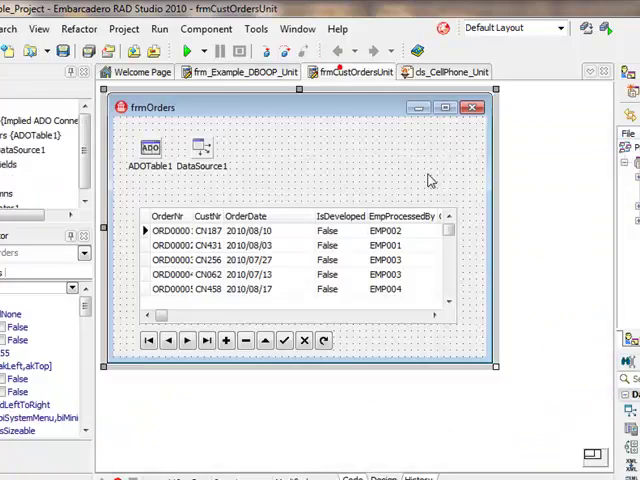
left_click(335, 393)
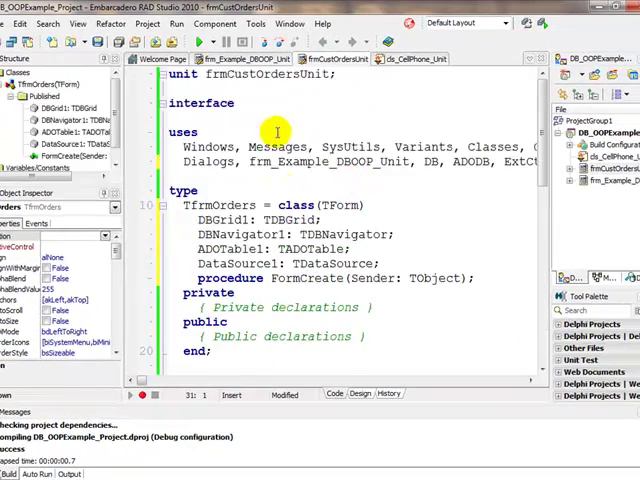
left_click(228, 59)
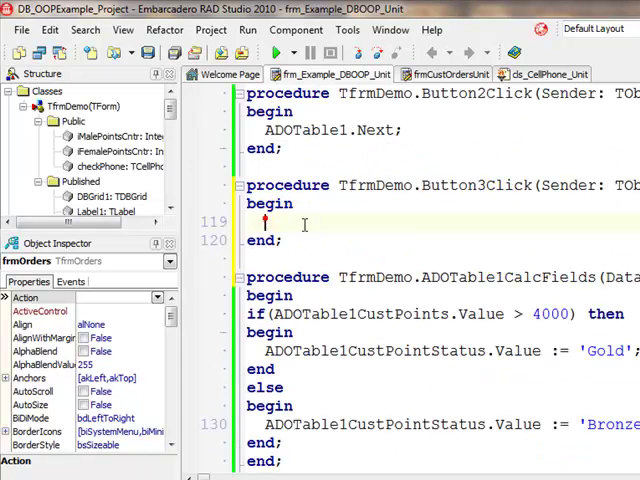
- Write frmOrders.ShowModal inside the Orders For Customer button's Button3Click handler
type("fr")
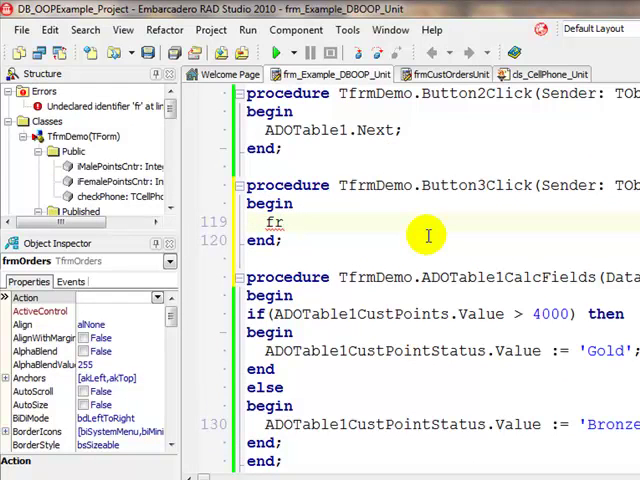
type("m")
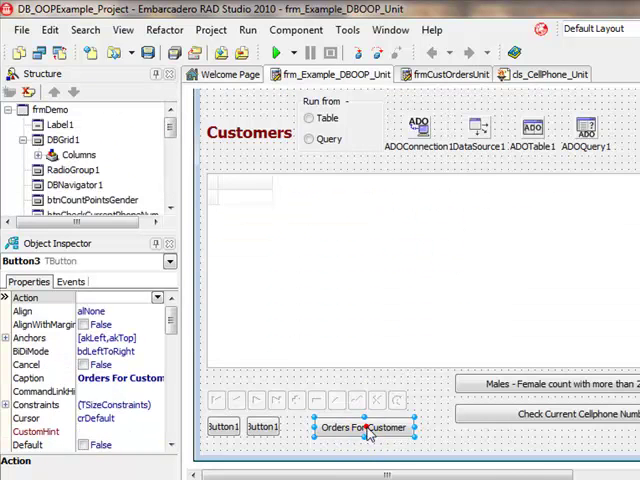
double_click(363, 427)
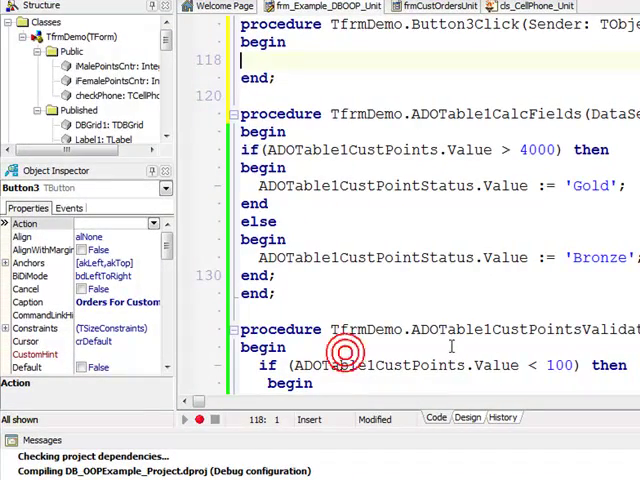
type("frm")
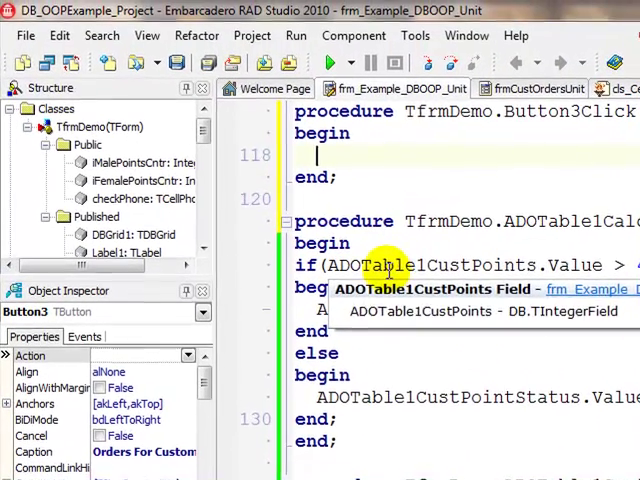
left_click(539, 88)
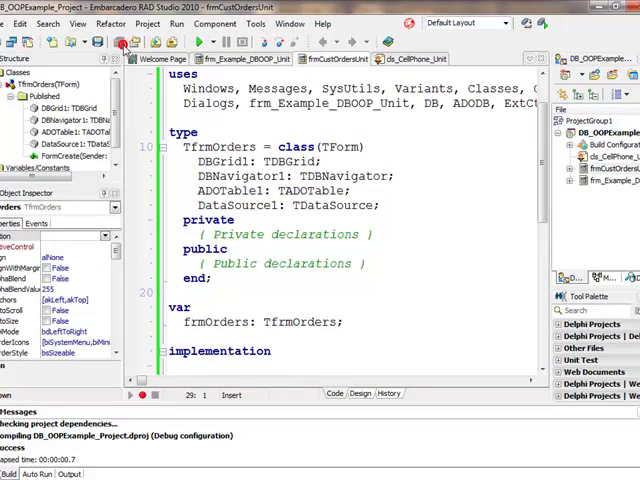
left_click(235, 59)
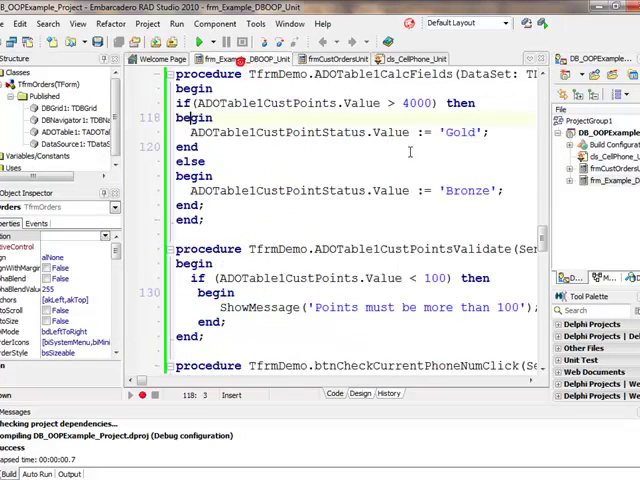
left_click(357, 393)
type("frmOrders")
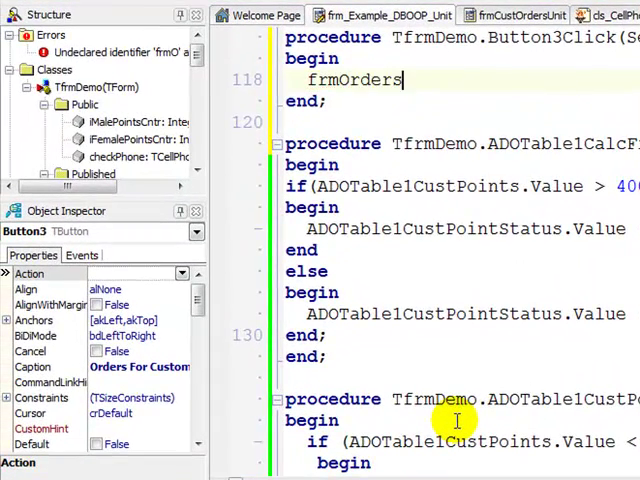
type(".Show")
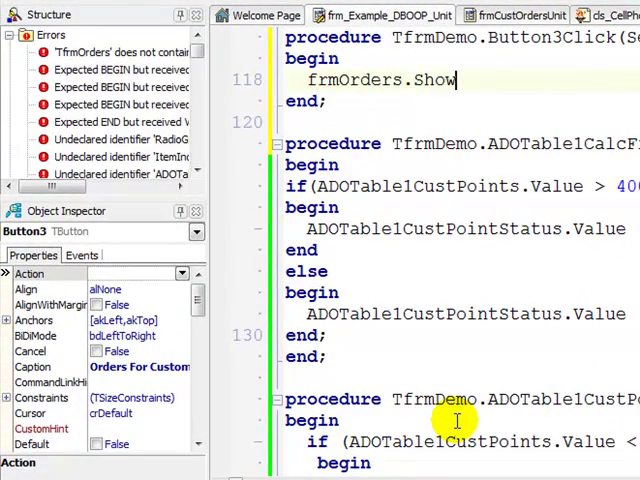
type("Mosal;")
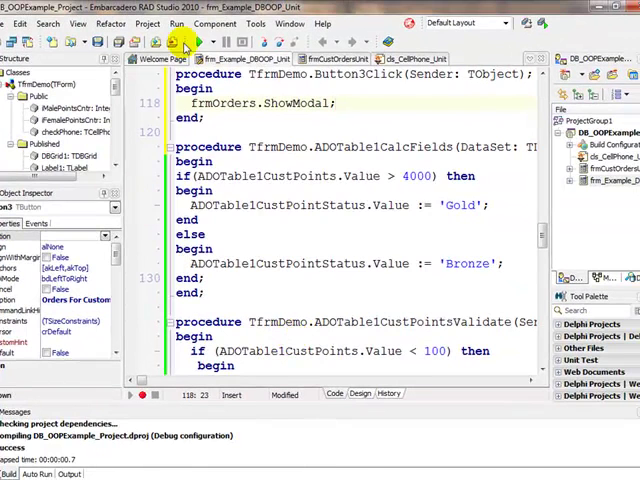
- Run the project and go to the F2047 circular unit reference error
left_click(184, 41)
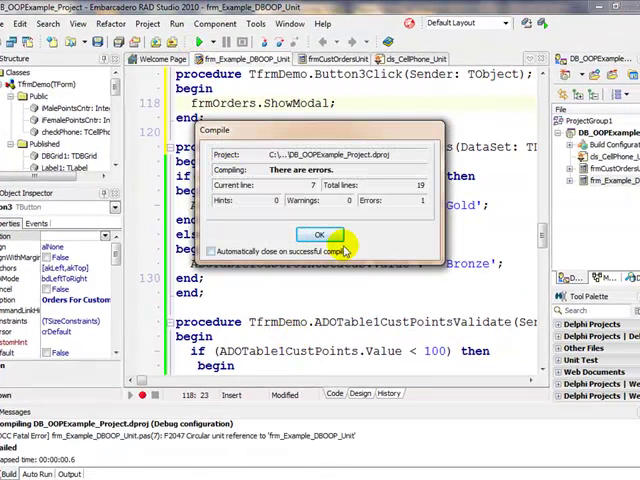
left_click(319, 235)
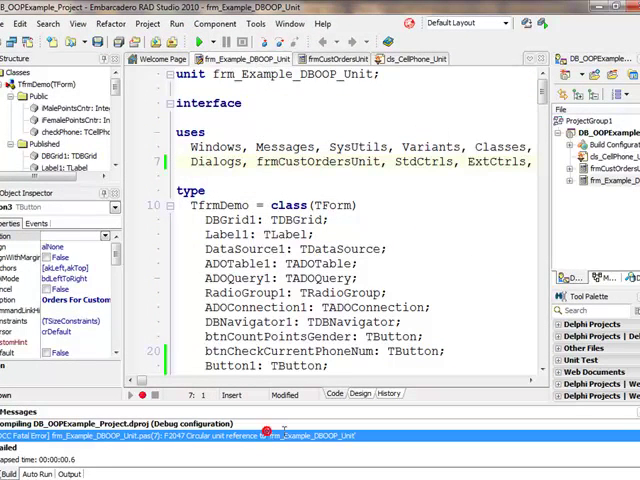
left_click(331, 59)
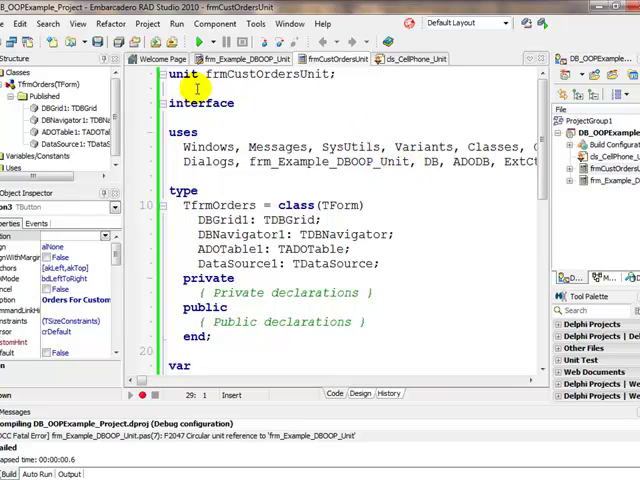
- Remove frm_Example_DBOOP_Unit from frmCustOrdersUnit's uses clause and run again
double_click(330, 162)
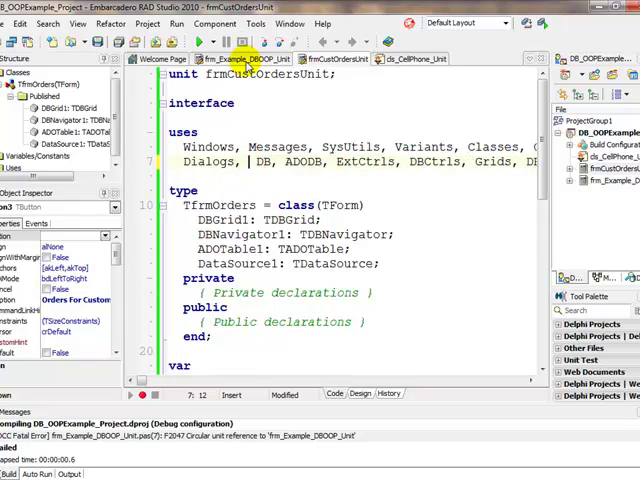
left_click(240, 59)
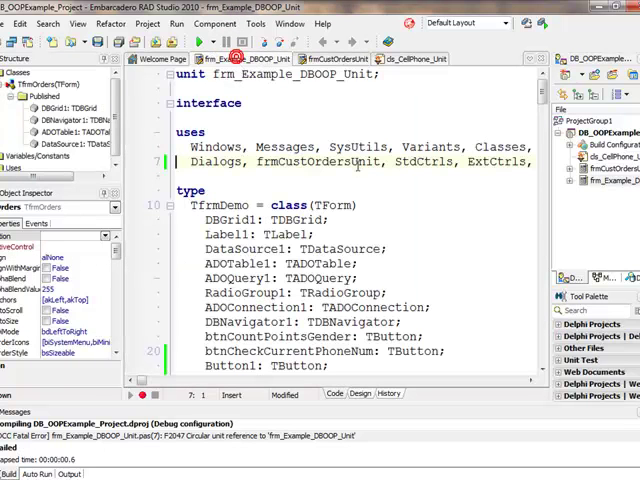
left_click(200, 40)
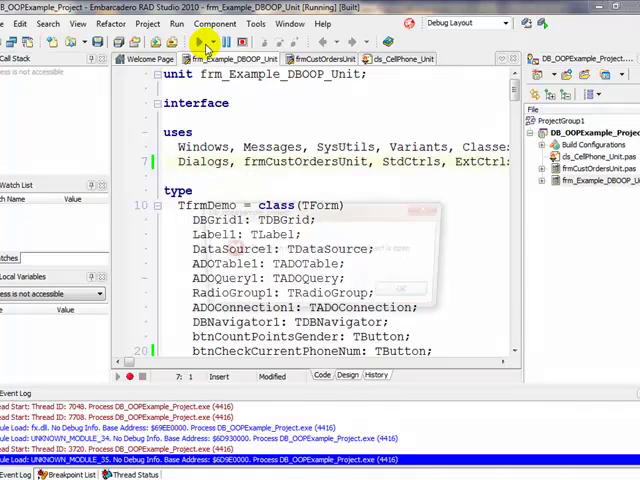
- Close the 'Operation is not allowed when the object is open' message box
left_click(199, 41)
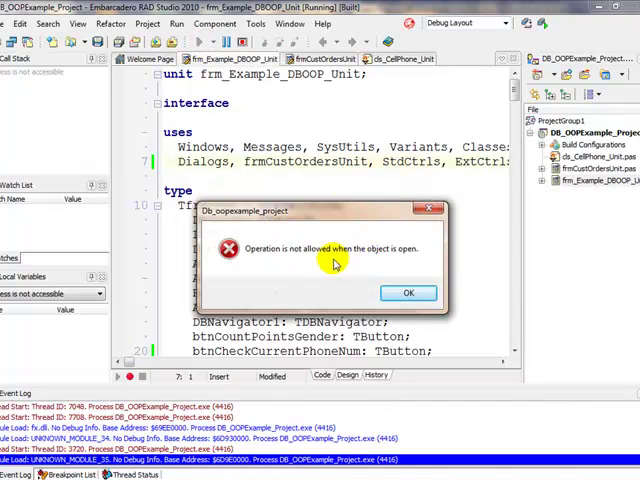
left_click(407, 292)
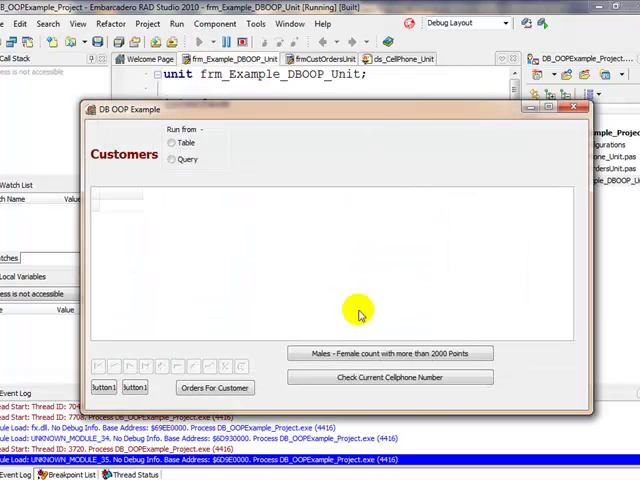